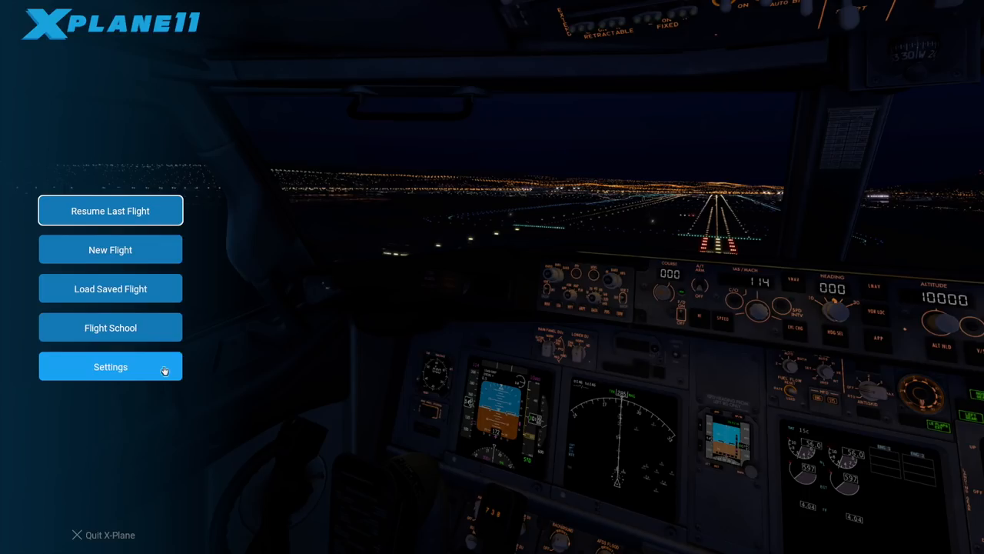
Enter the simulator Settings to reach the T.Flight Stick X joystick page
left_click(111, 366)
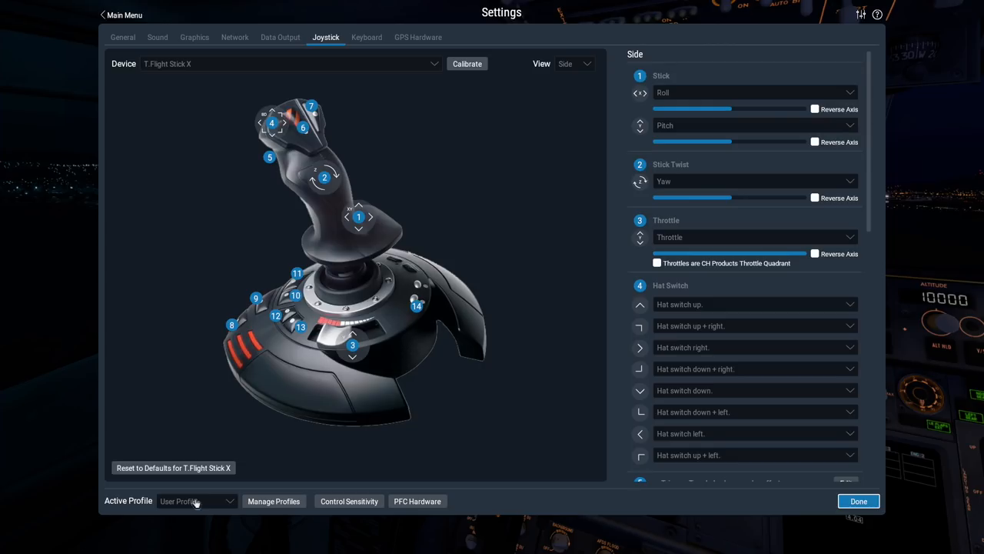
Save the current setup as a new profile named 'helicopter' via the Active Profile list
left_click(197, 501)
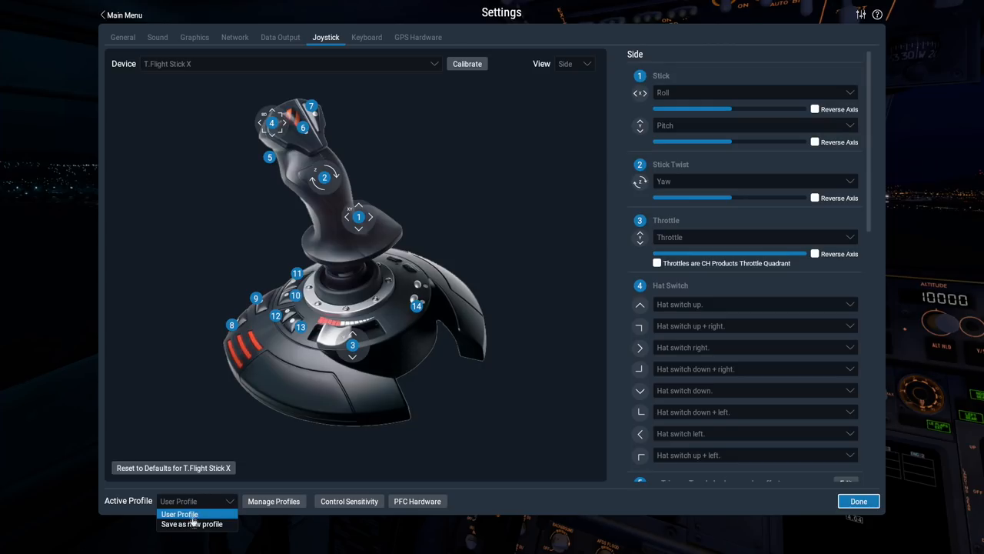
left_click(191, 526)
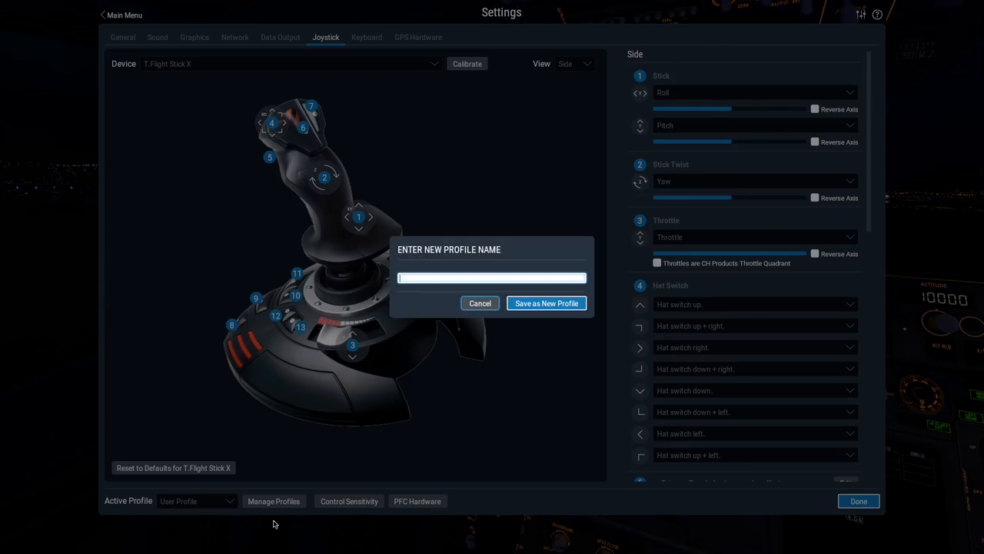
mouse_move(396, 334)
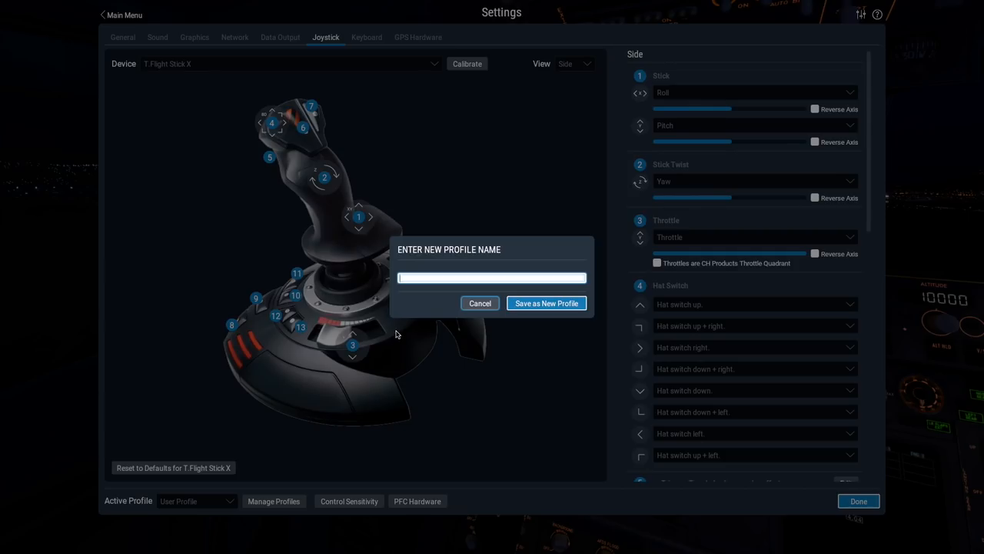
type("helicopter")
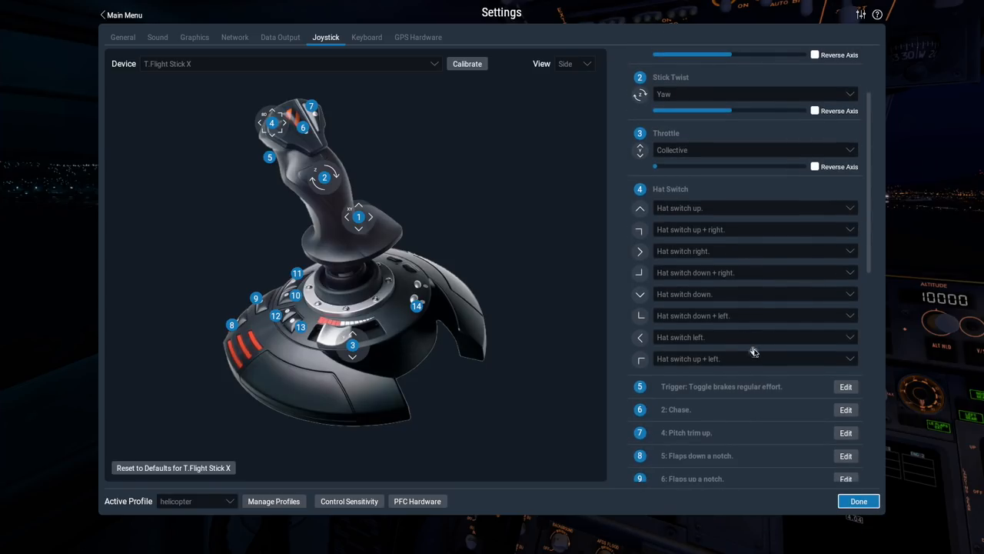
Search 'atc' and assign Contact ATC to the stick's trigger button
left_click(846, 386)
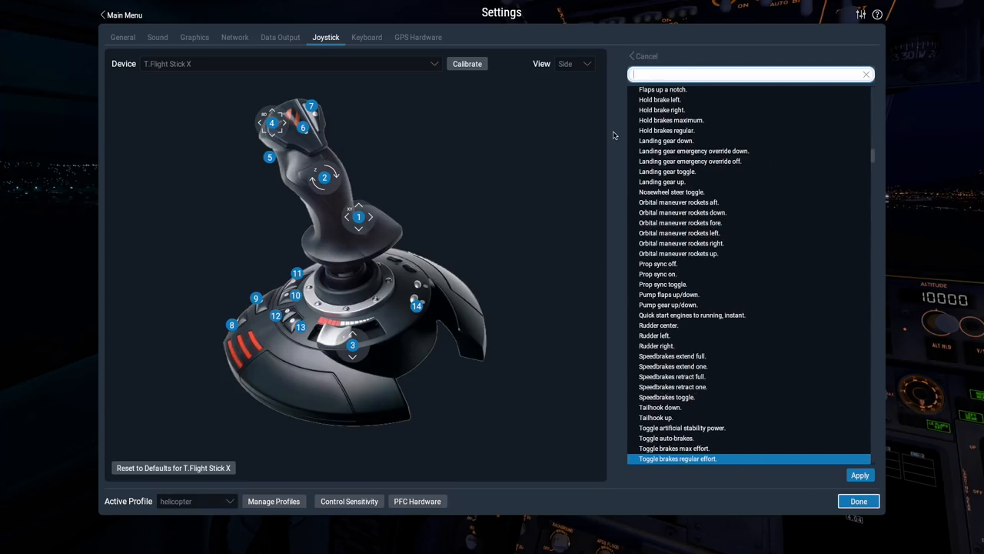
type("atc")
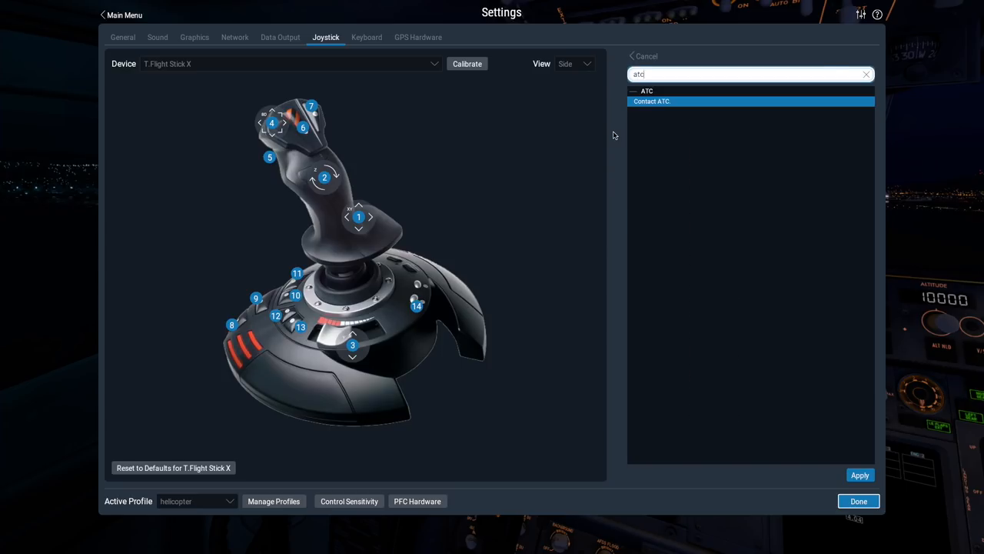
left_click(652, 102)
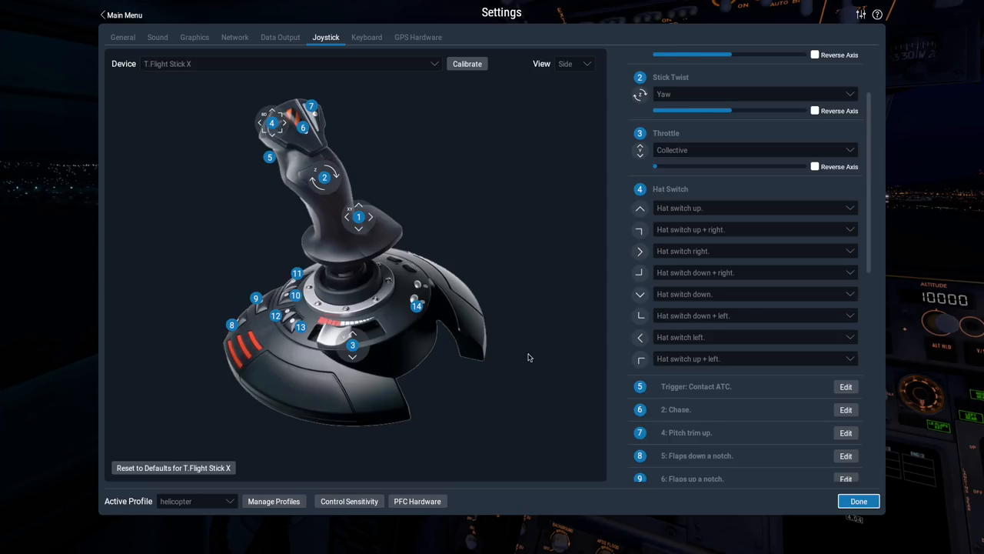
mouse_move(268, 495)
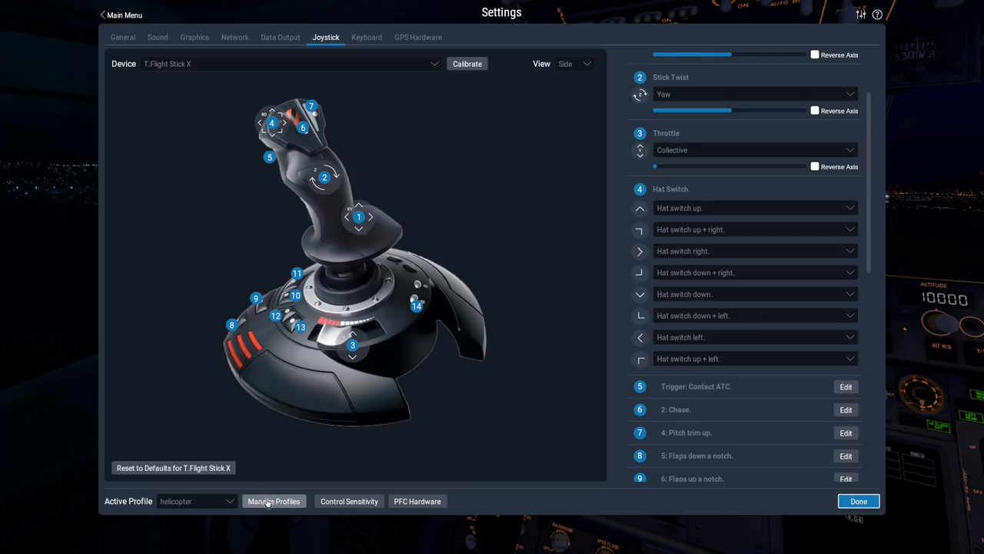
In Manage Profiles, rename 'helicopter' to 'heli' and delete the date-stamped profile
left_click(274, 502)
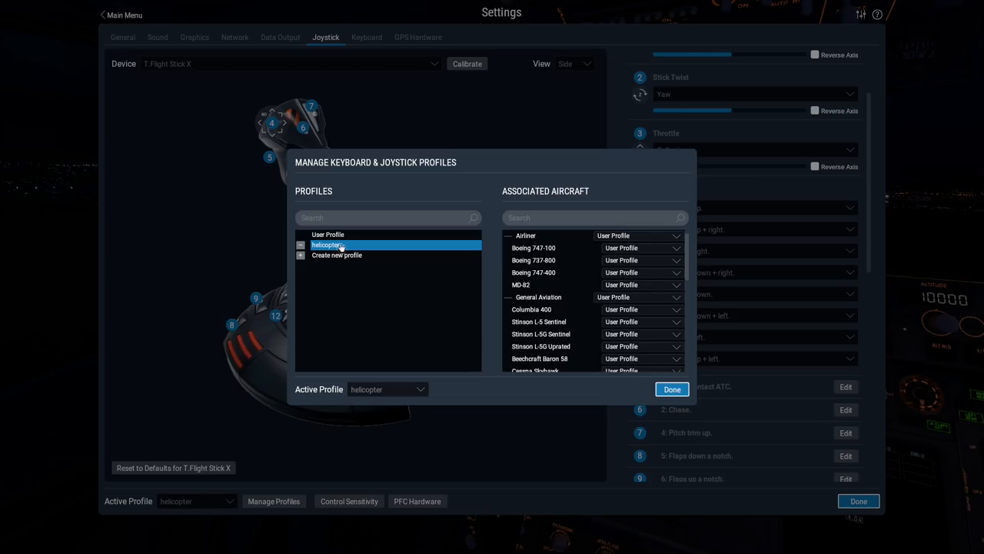
double_click(324, 245)
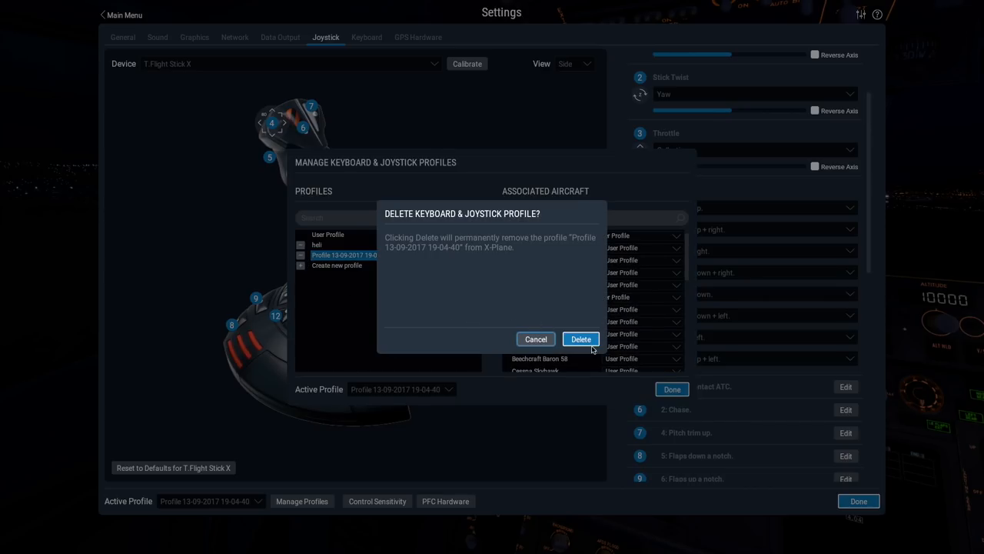
left_click(582, 338)
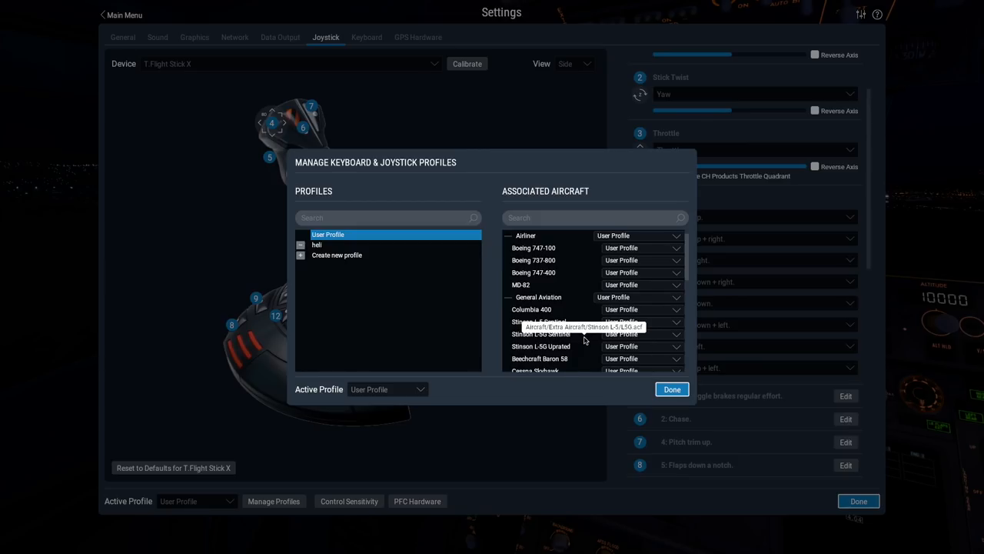
mouse_move(616, 240)
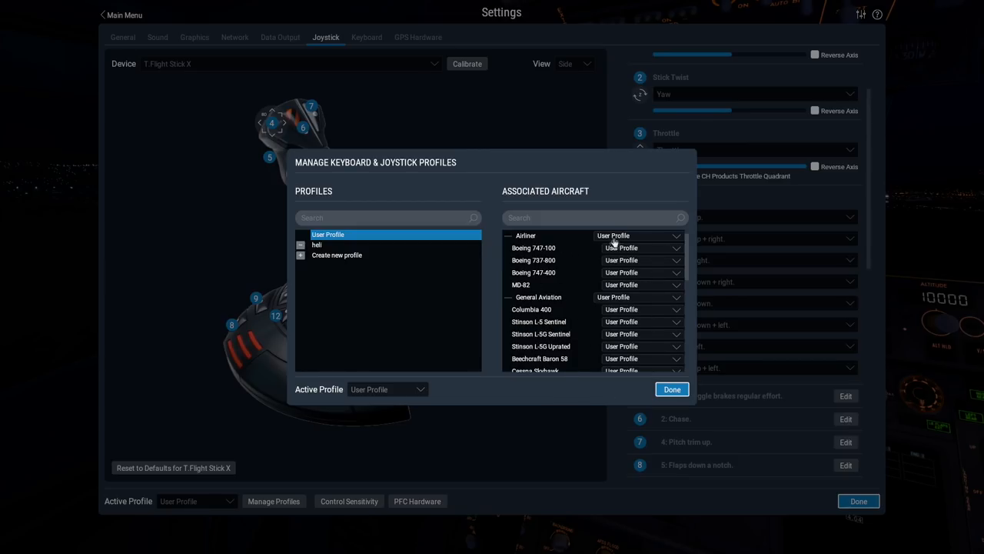
Set the Helicopter group and Sikorsky S-76C dropdowns to the heli profile
left_click(593, 218)
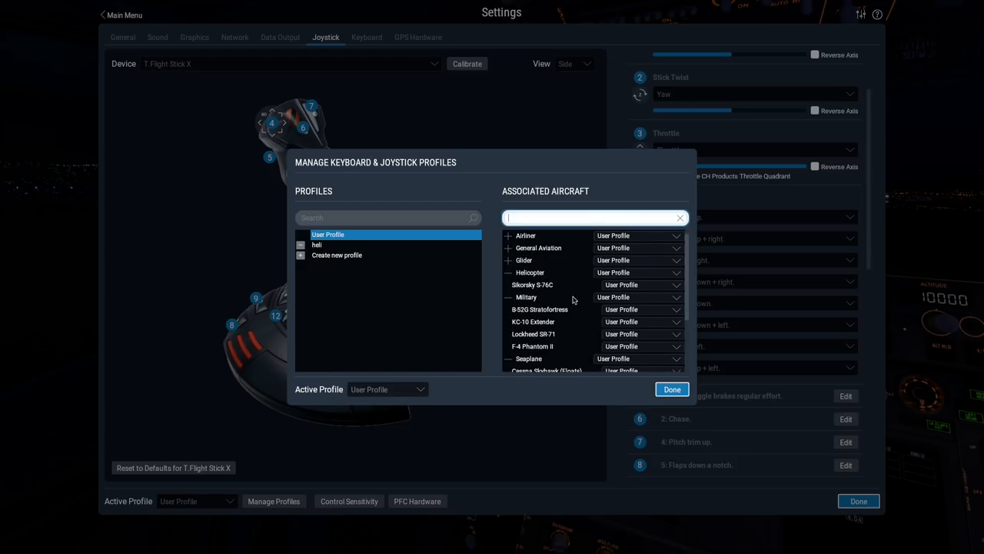
mouse_move(628, 274)
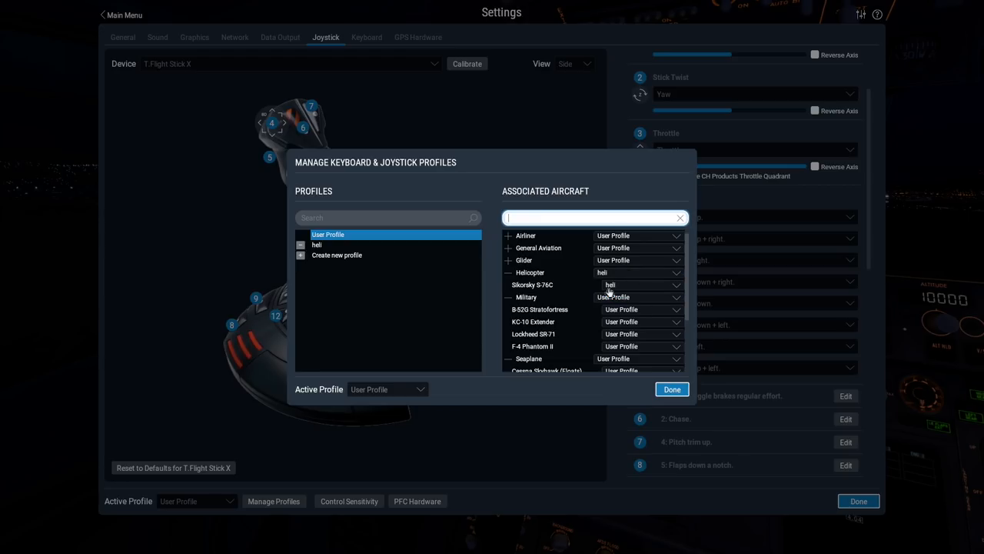
mouse_move(607, 292)
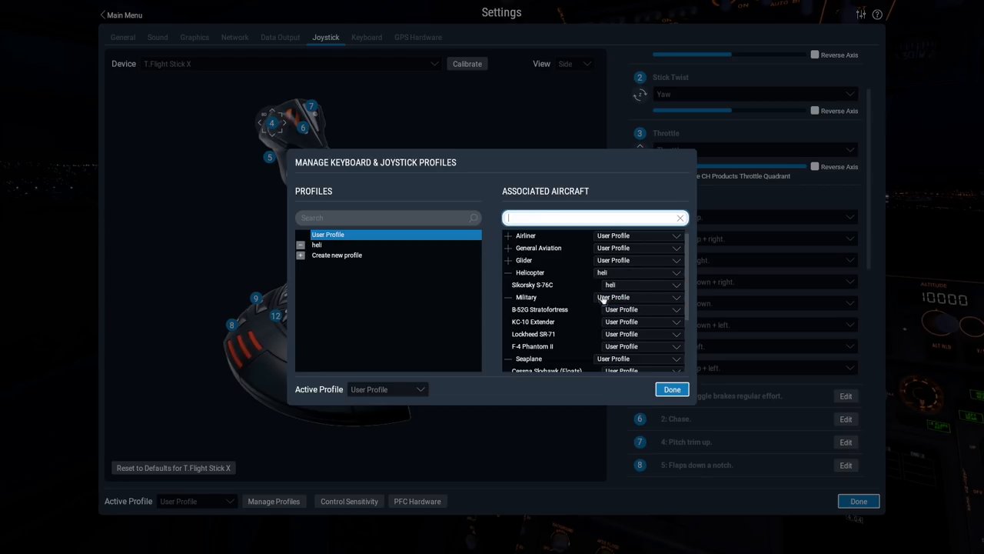
mouse_move(619, 314)
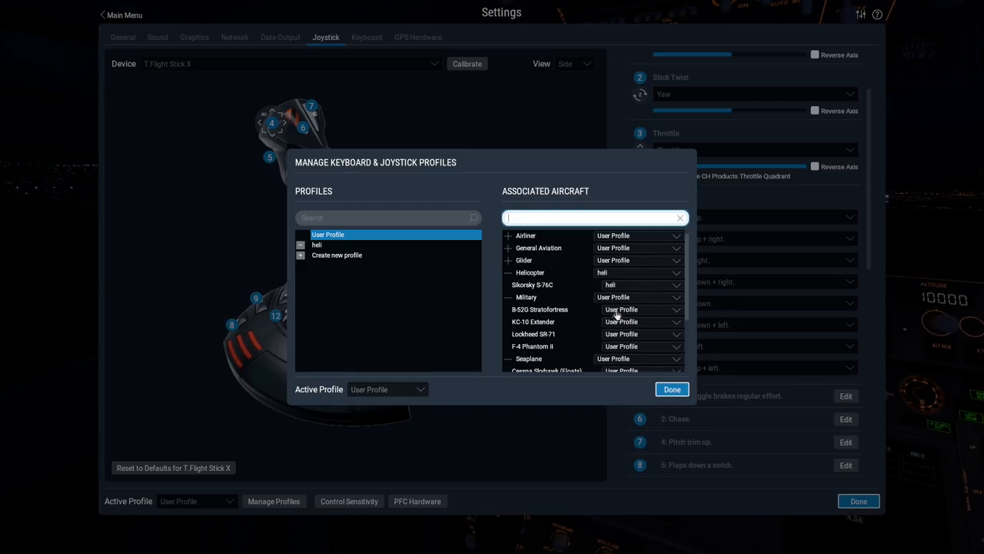
left_click(639, 309)
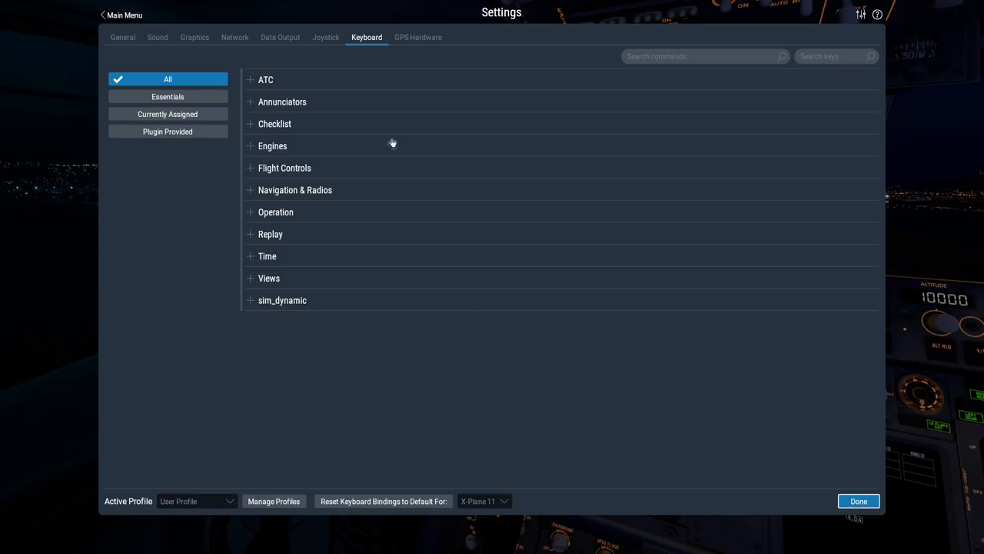
mouse_move(363, 428)
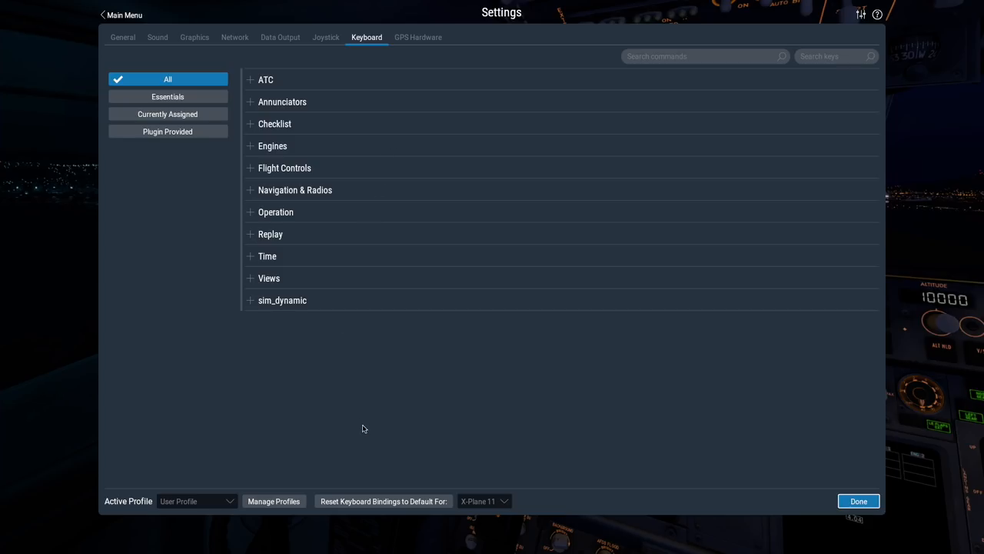
mouse_move(328, 387)
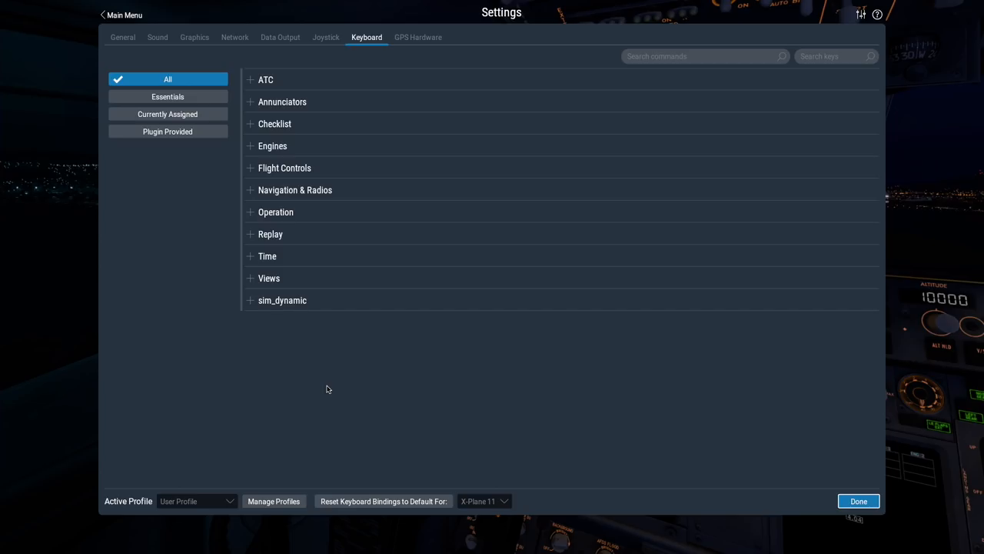
mouse_move(197, 502)
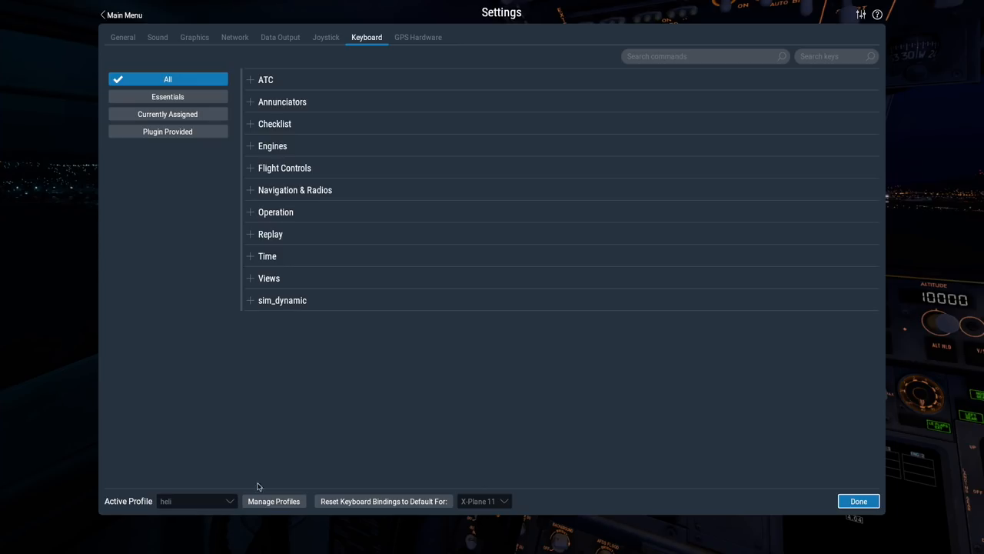
mouse_move(268, 417)
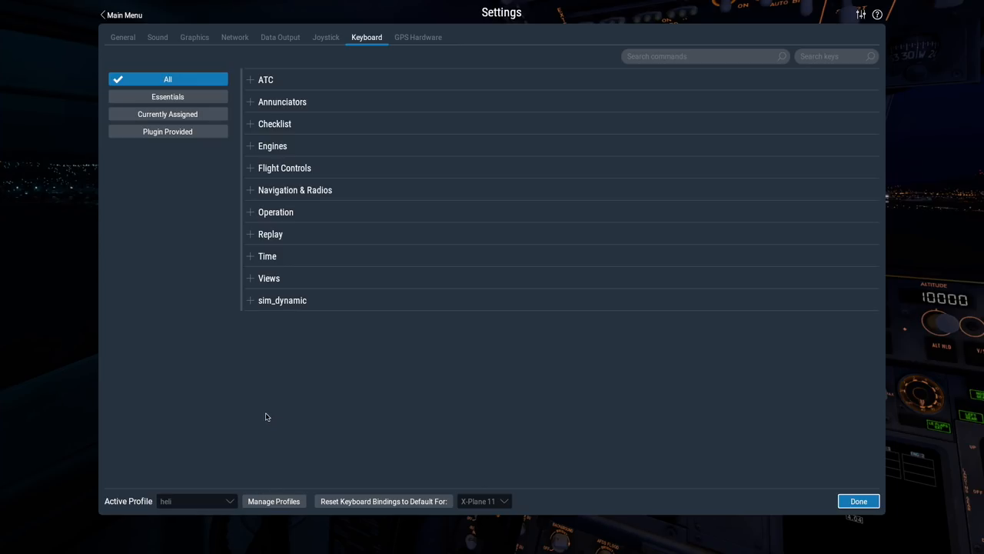
mouse_move(191, 435)
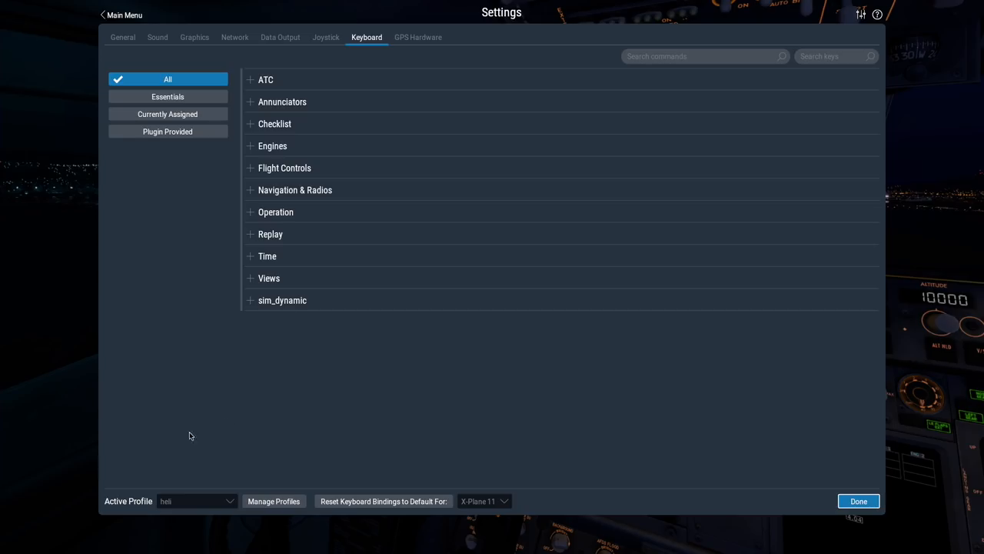
mouse_move(194, 489)
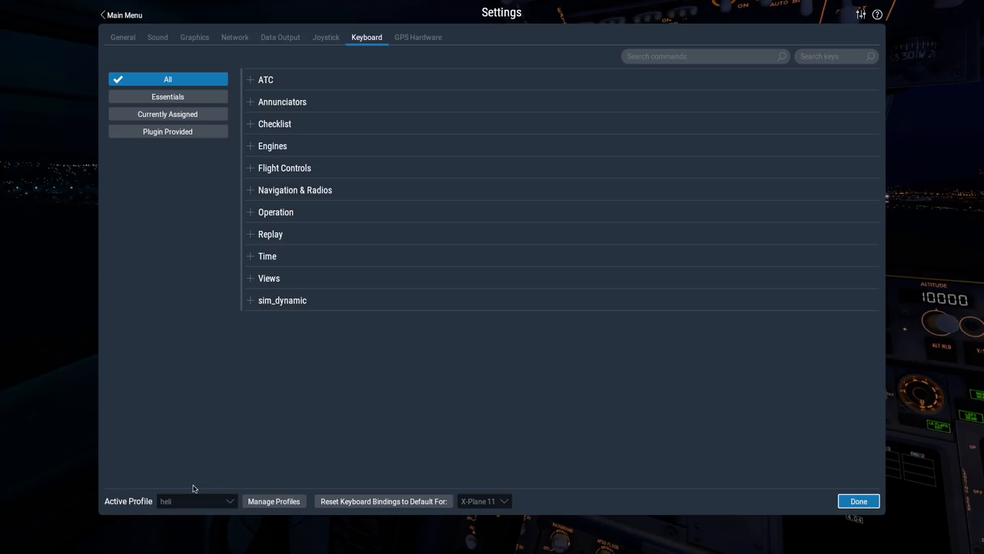